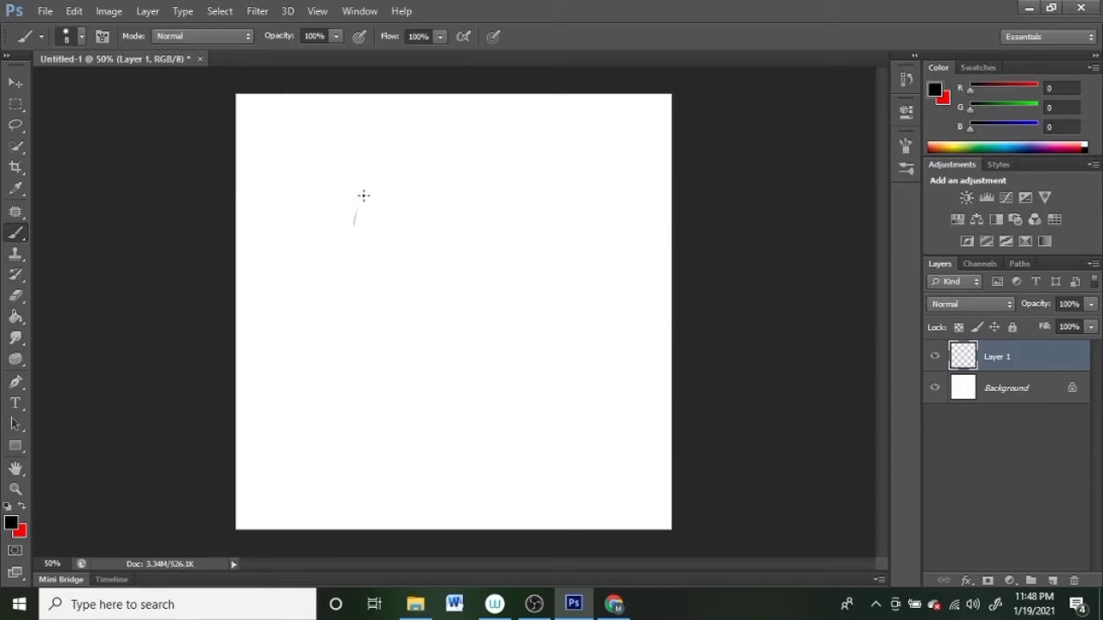
Sketch the tilted head and neck outline with a flower crown over the eyes in black
{"action": "left_click_drag", "start_coordinate": [362, 193], "coordinate": [468, 388]}
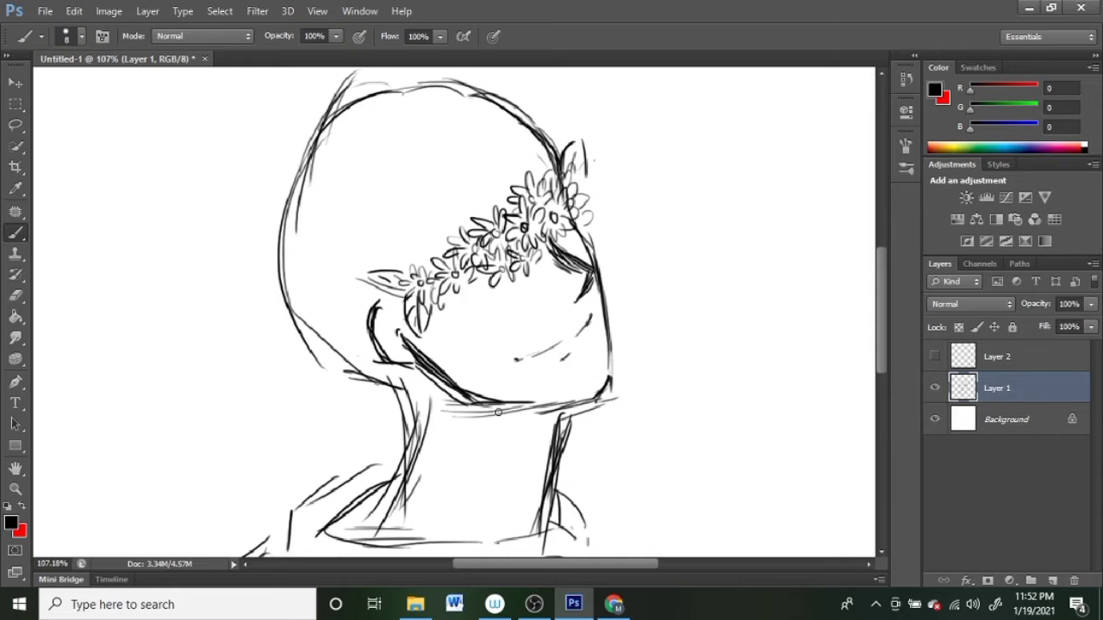
Draw dense curly hair, add soft grey shading, and sketch flowers around the neck and shoulders
{"action": "left_click_drag", "start_coordinate": [414, 159], "coordinate": [456, 190]}
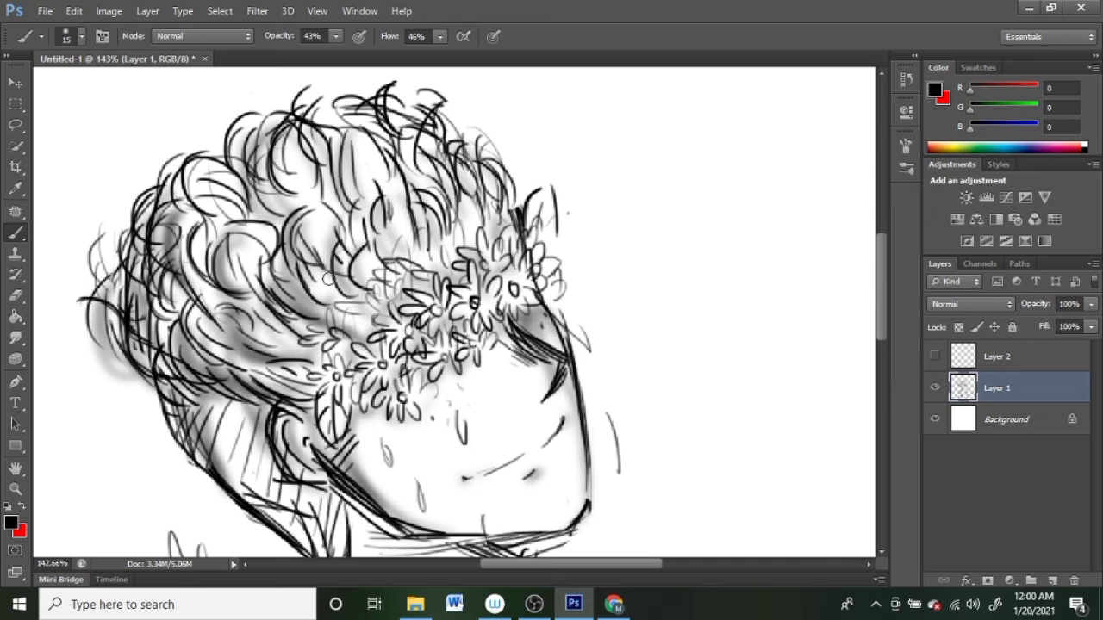
{"action": "scroll", "scroll_direction": "down", "scroll_amount": 3}
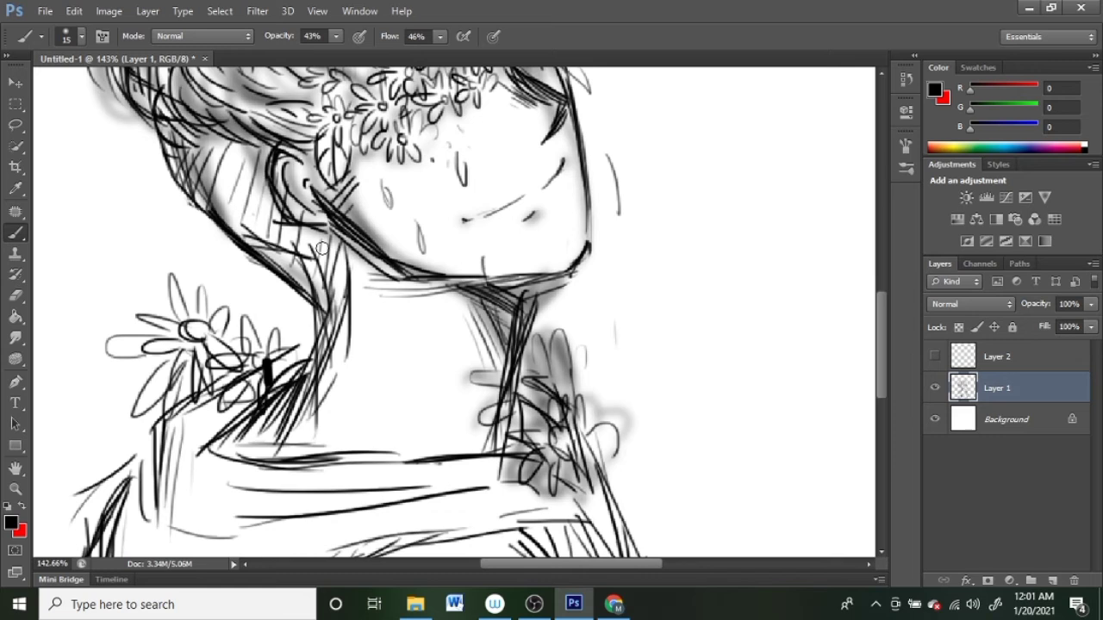